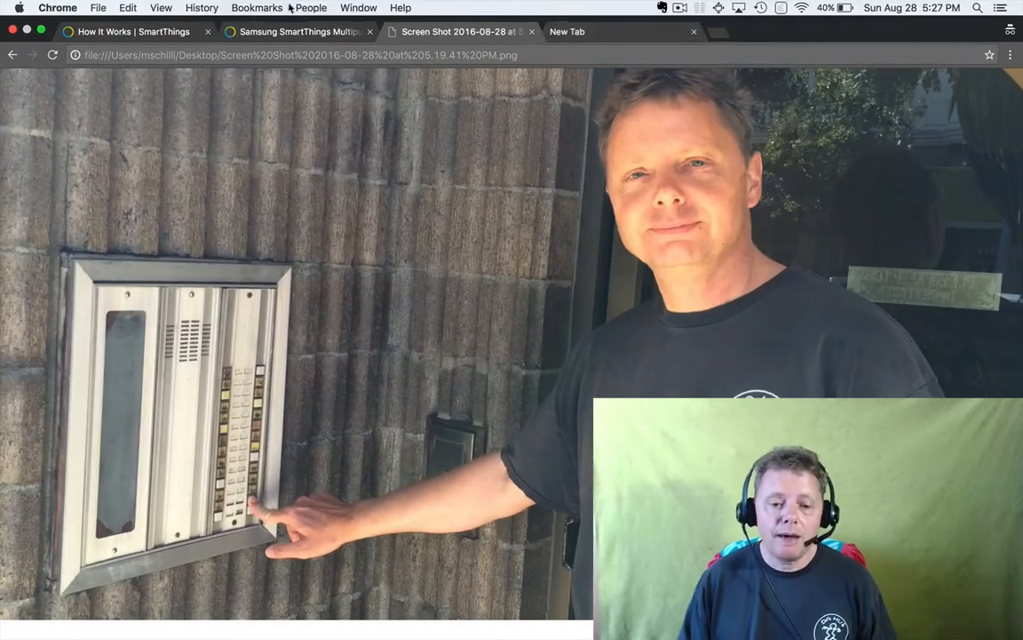
# Switch Chrome from the doorbell photo to the SmartThings How It Works page
pyautogui.click(124, 33)
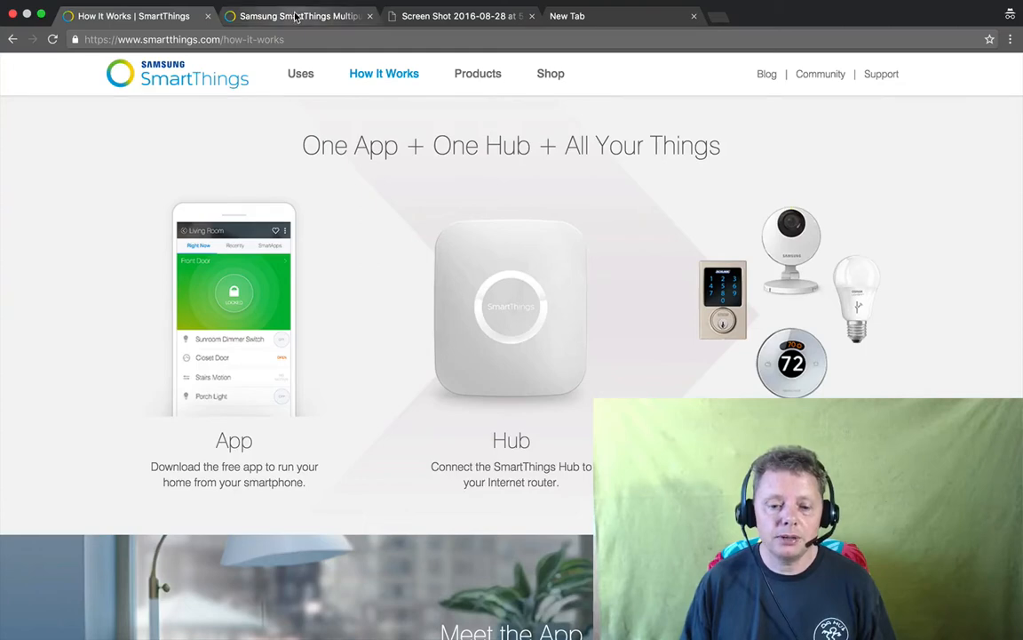
# Go to the SmartThings Multipurpose Sensor page showing the Things category list
pyautogui.click(293, 15)
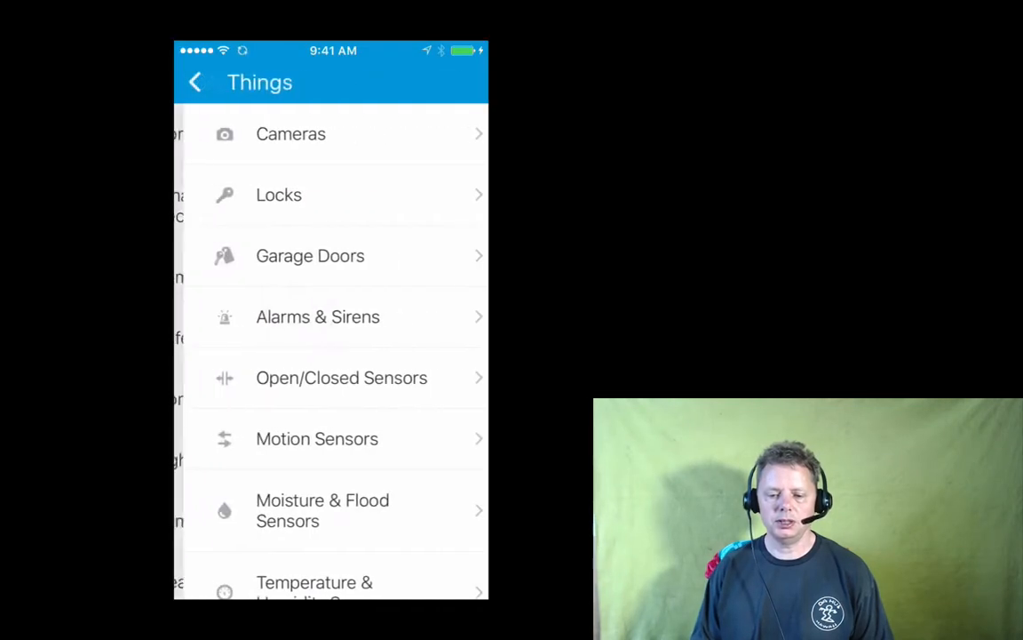
# Choose Open/Closed Sensors > Samsung SmartThings > Multipurpose Sensor and start connecting it
pyautogui.click(341, 378)
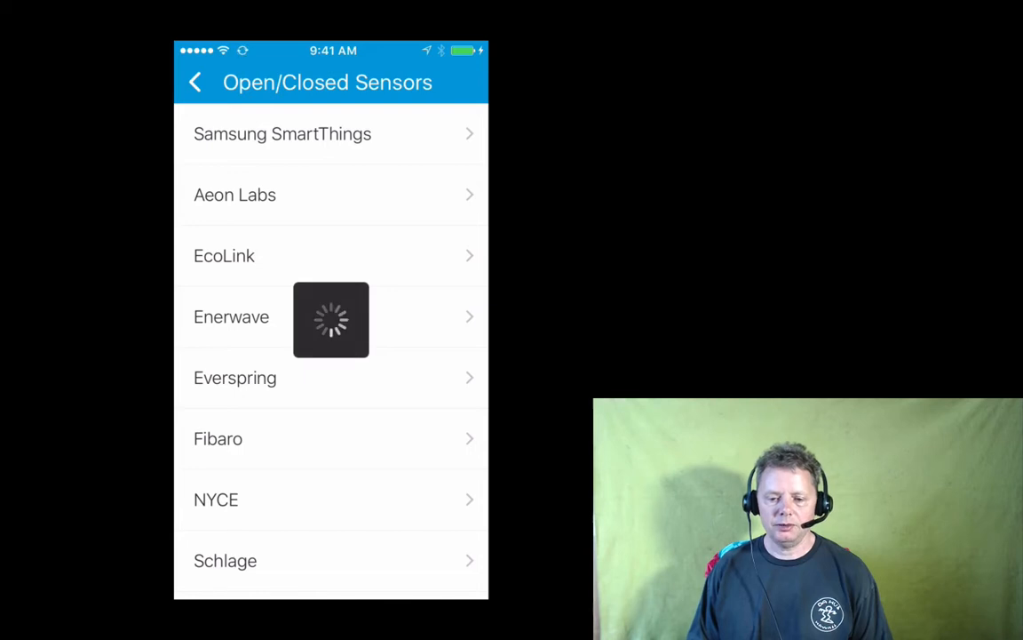
pyautogui.click(282, 134)
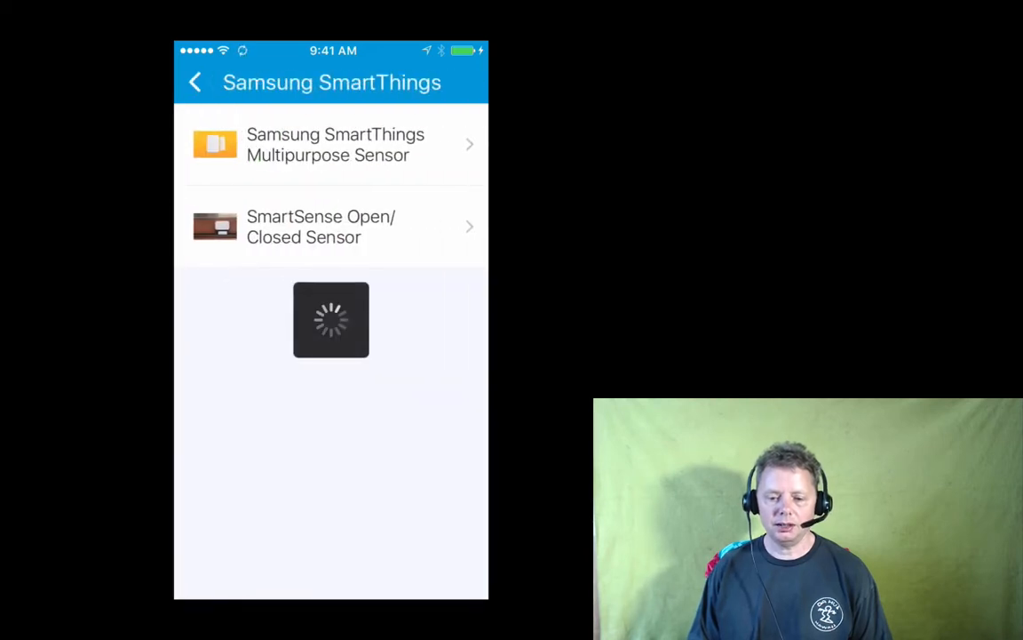
pyautogui.click(330, 144)
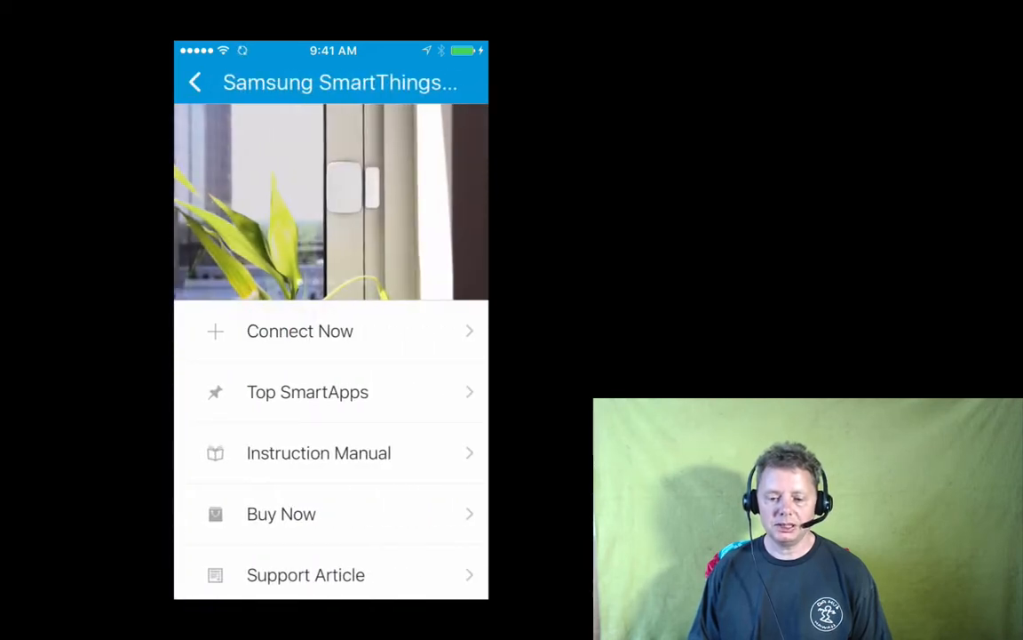
pyautogui.click(299, 332)
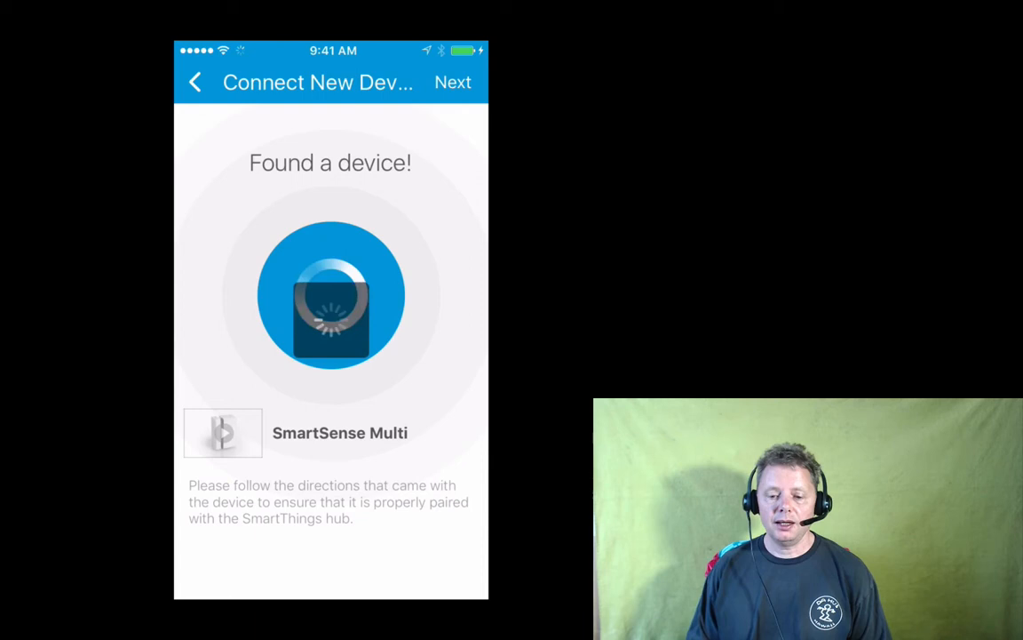
# Name the found SmartSense Multi sensor 'Door Bell' and save its setup
pyautogui.click(454, 81)
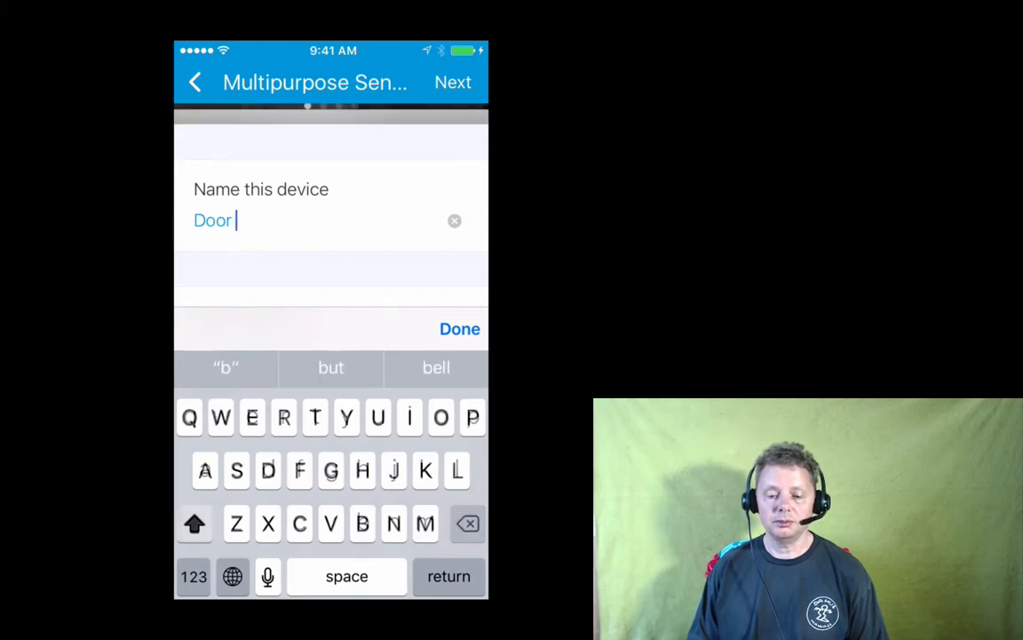
pyautogui.write('Be')
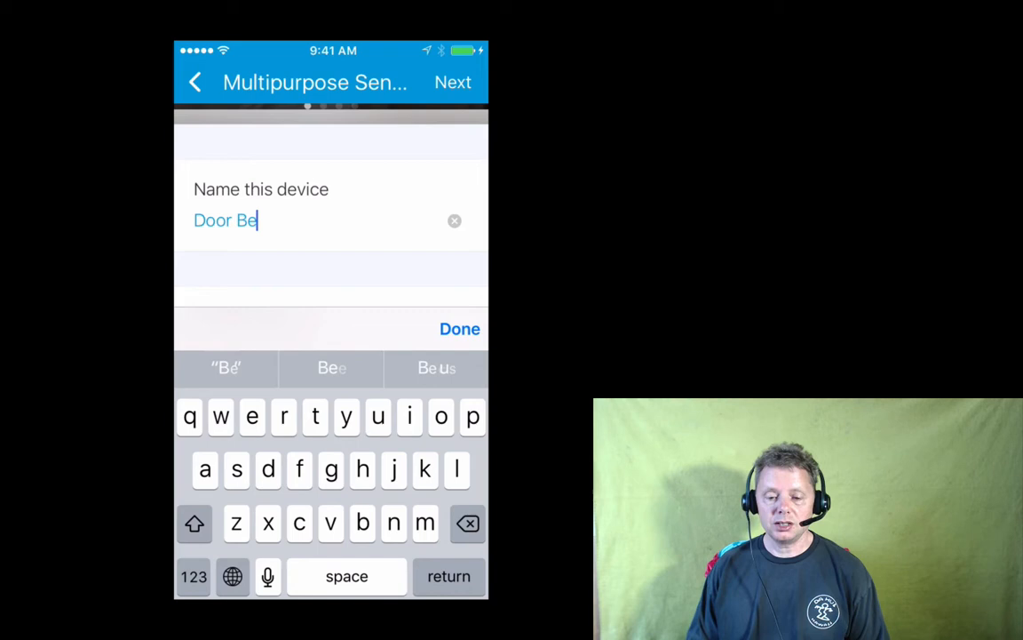
pyautogui.write('ll')
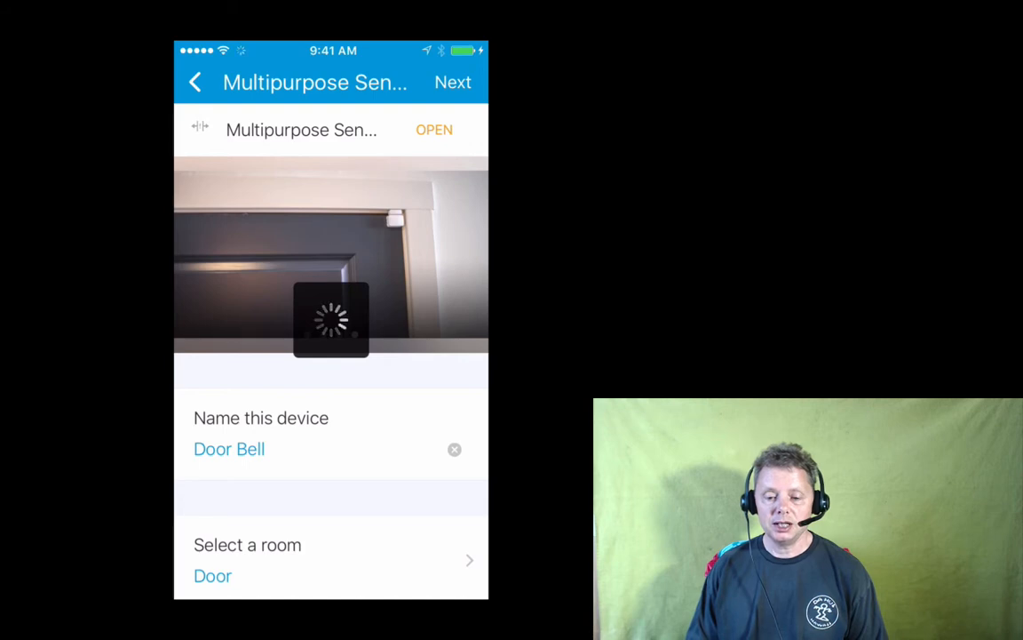
pyautogui.click(453, 82)
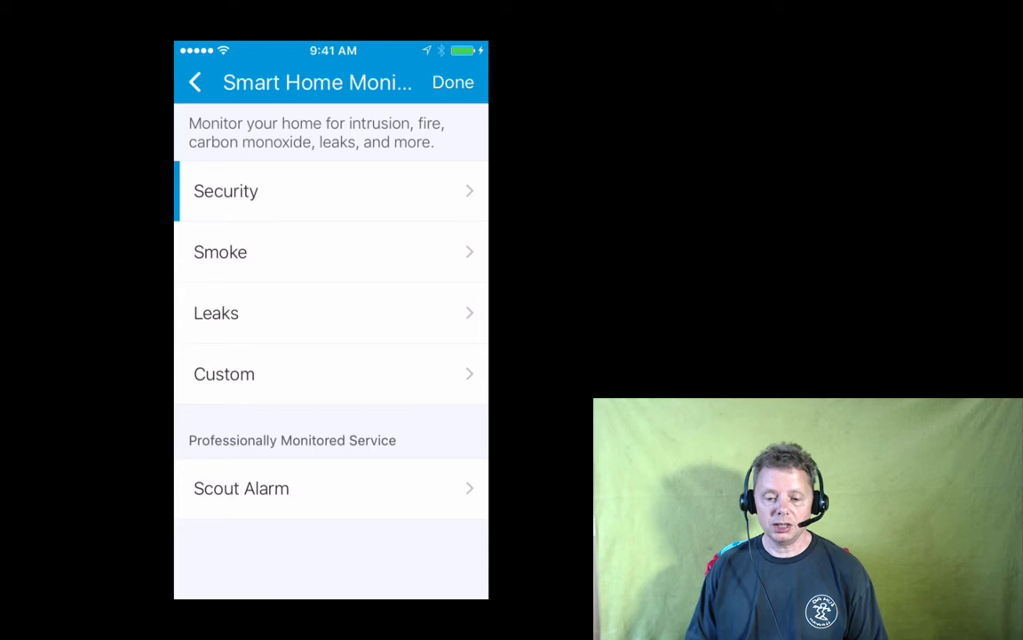
# Start a custom monitoring rule that uses a Vibration Sensor as its device type
pyautogui.click(330, 312)
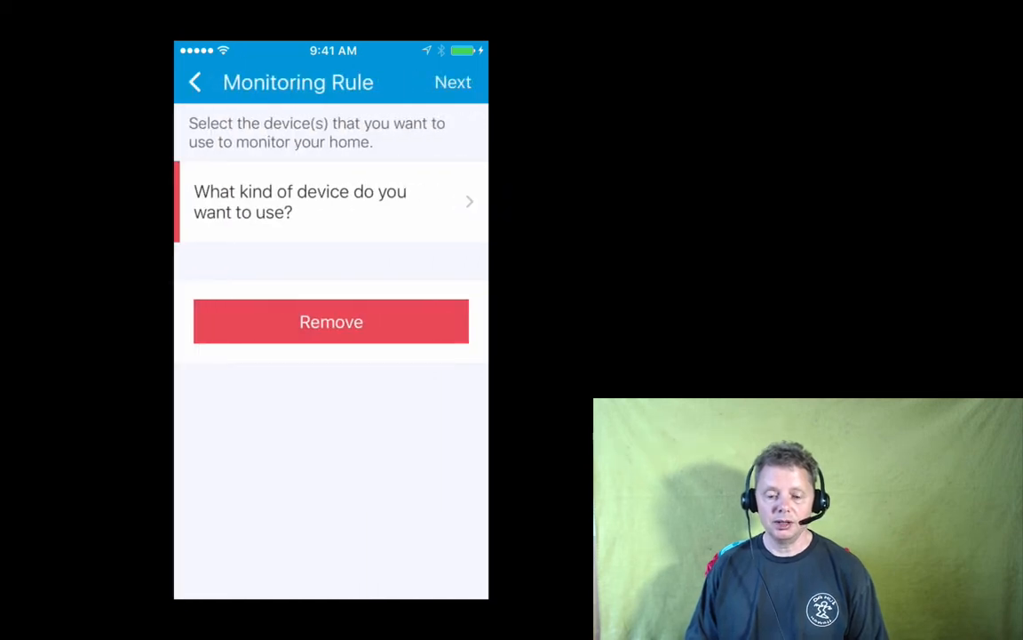
pyautogui.click(331, 200)
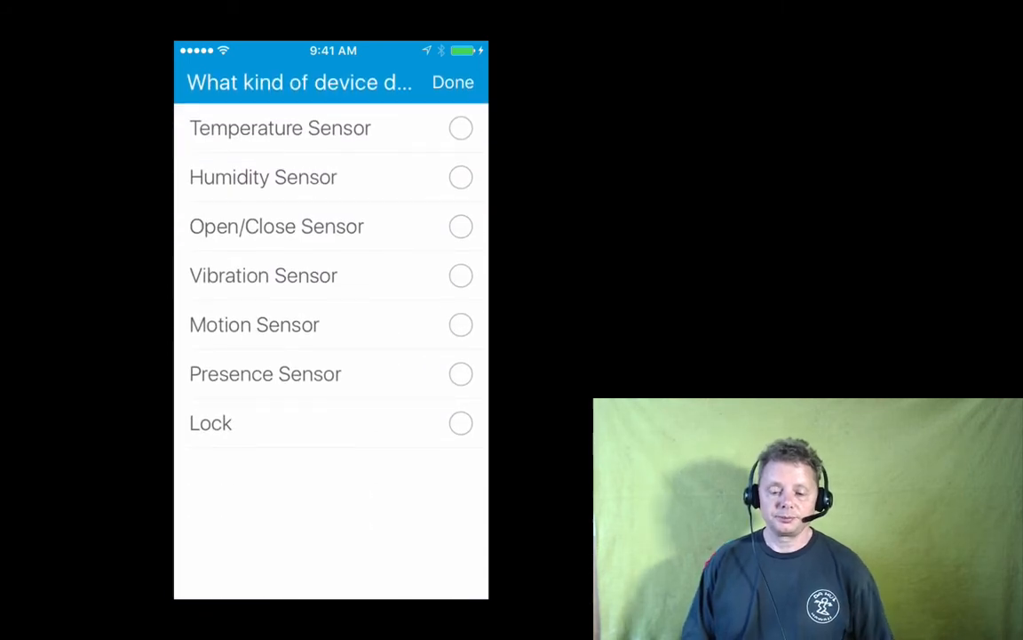
pyautogui.click(460, 275)
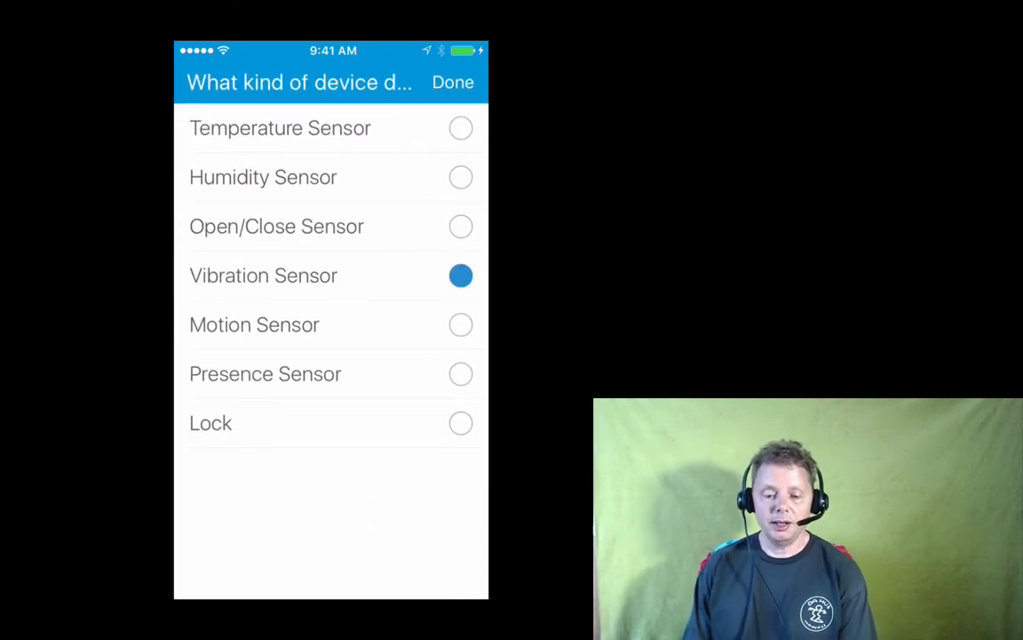
pyautogui.click(453, 82)
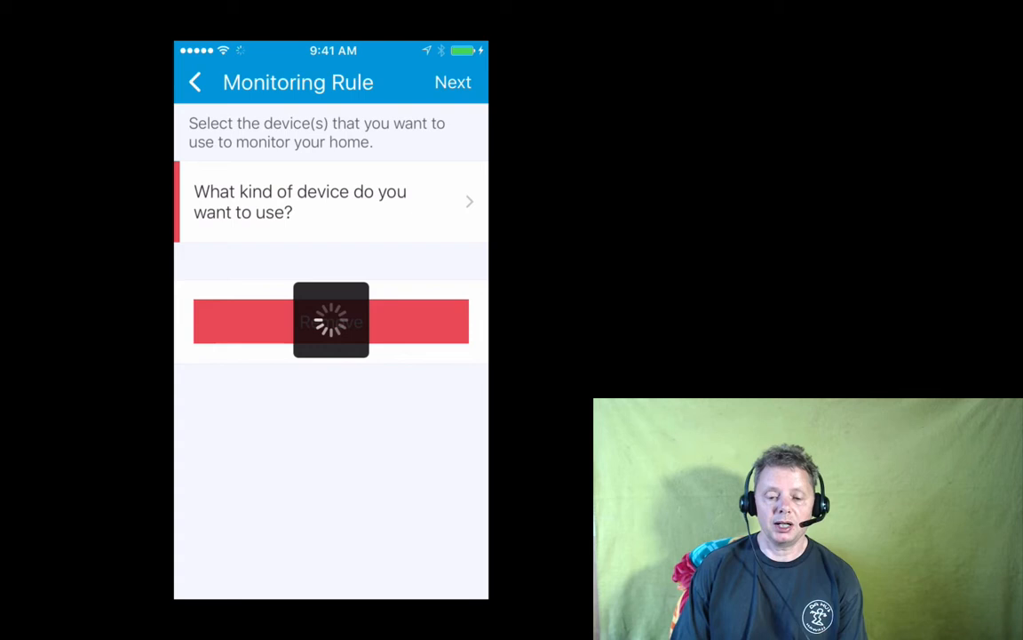
# Select Door Bell as the monitored sensor, alert once within 1 minute, and continue
pyautogui.click(330, 201)
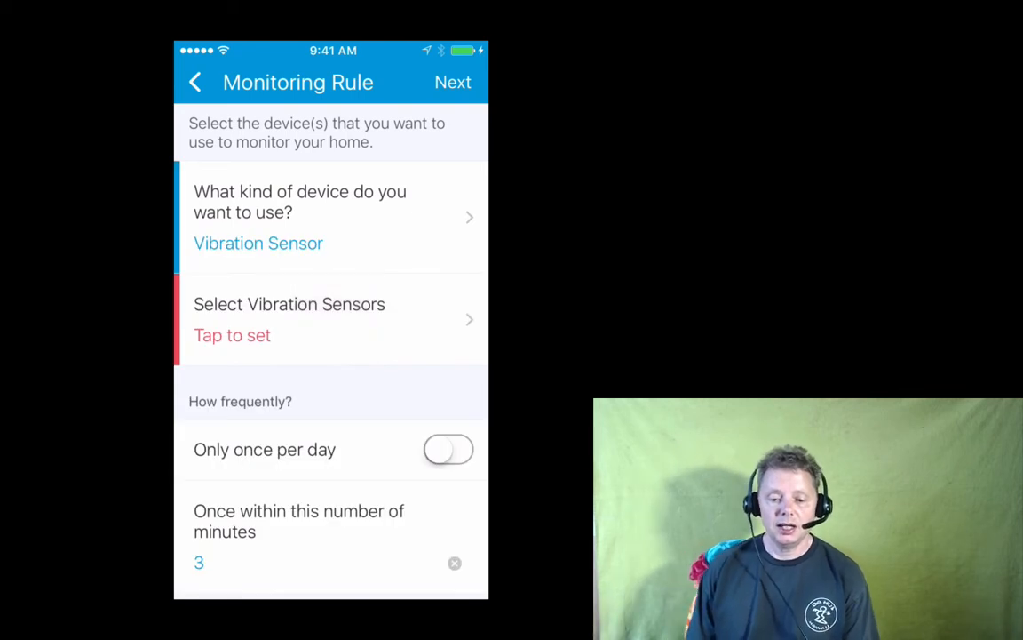
pyautogui.click(288, 319)
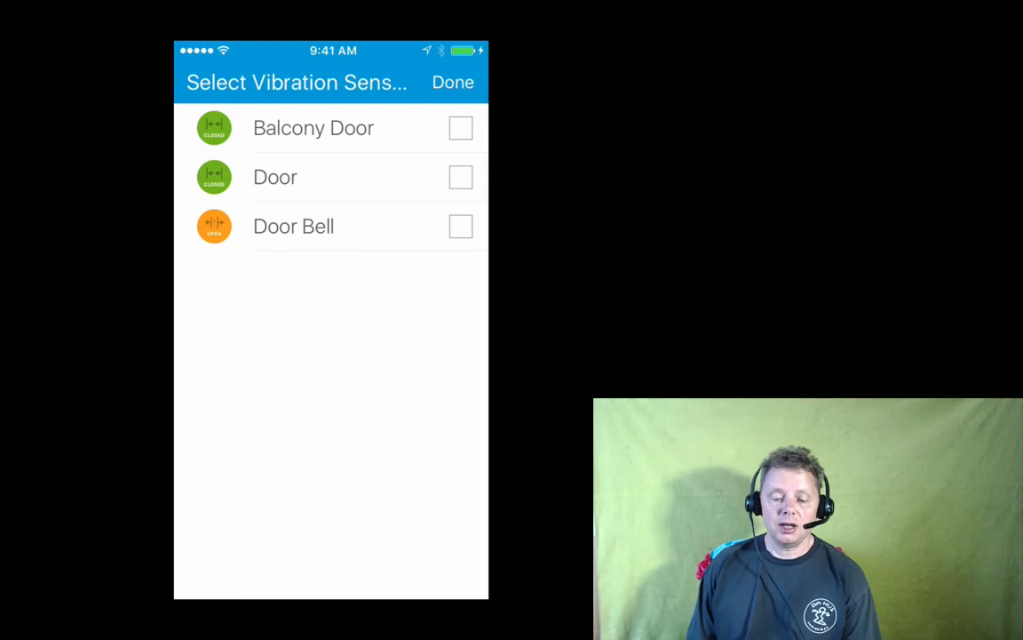
pyautogui.click(453, 82)
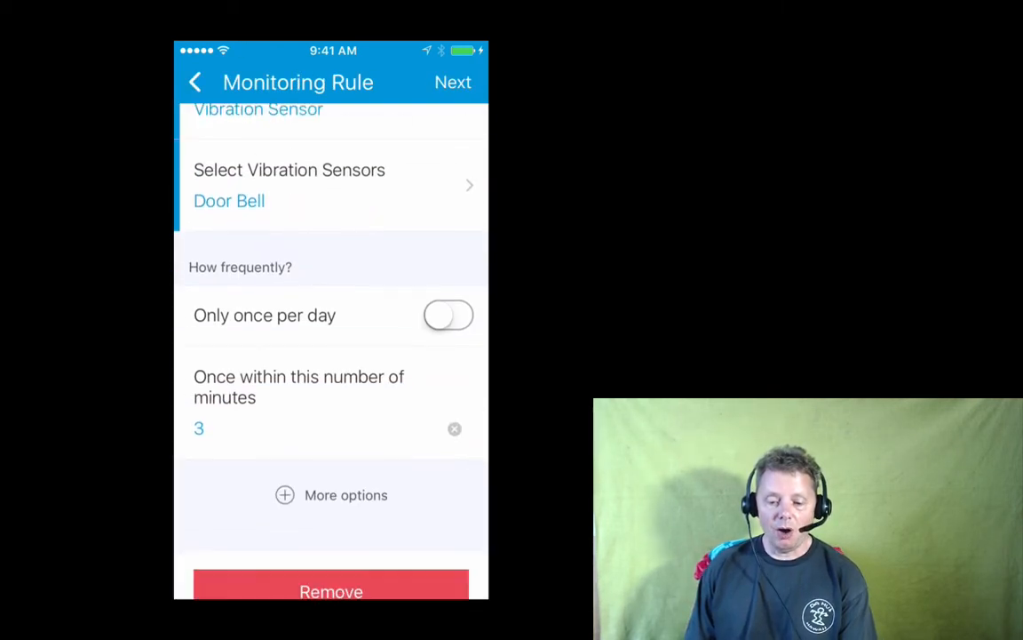
pyautogui.click(199, 429)
pyautogui.write('1')
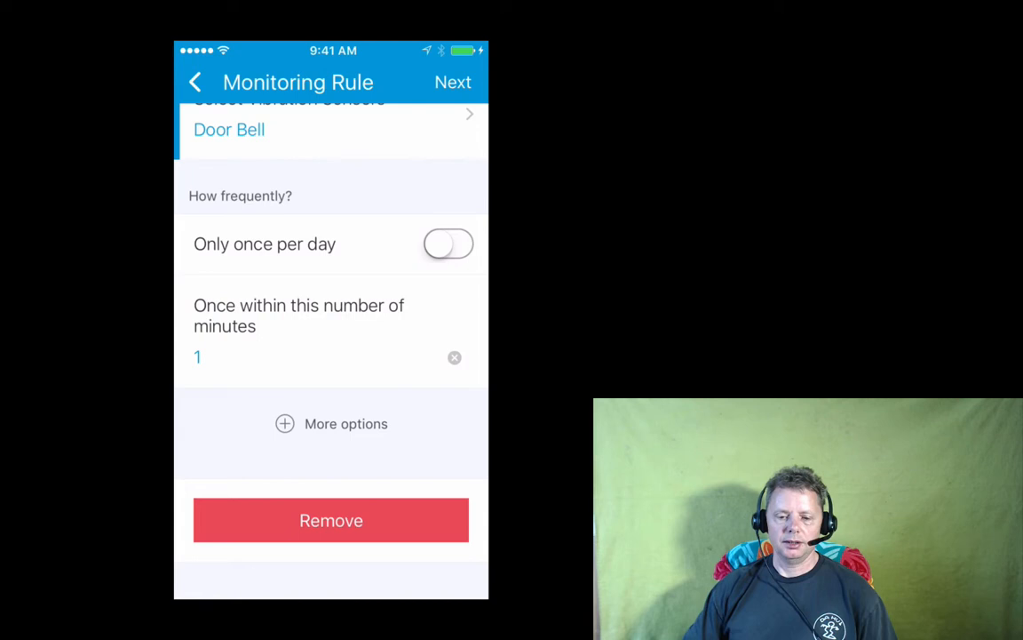
pyautogui.scroll(-3)
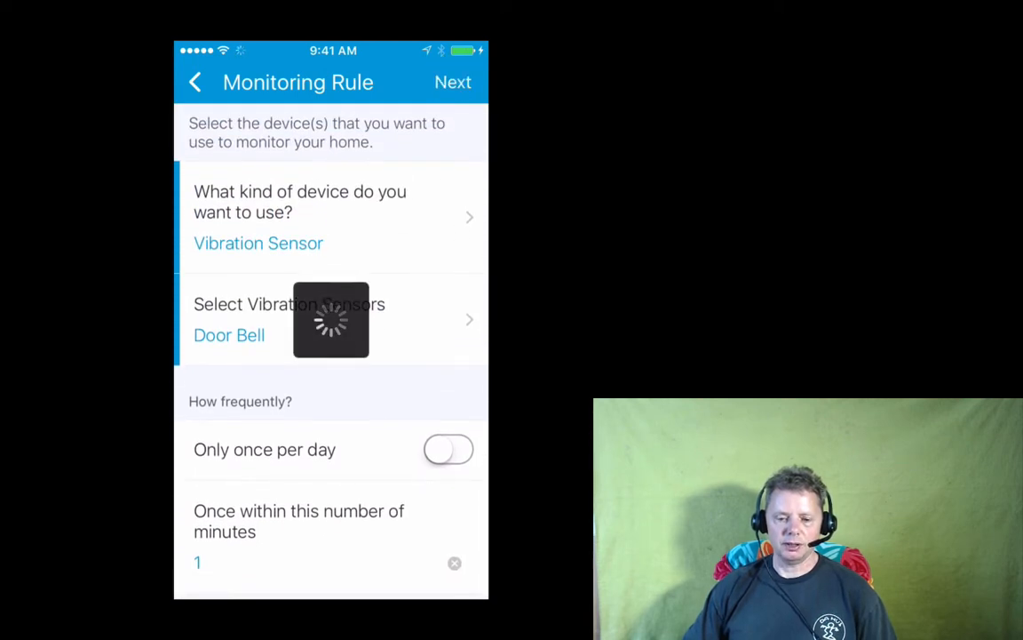
pyautogui.click(453, 81)
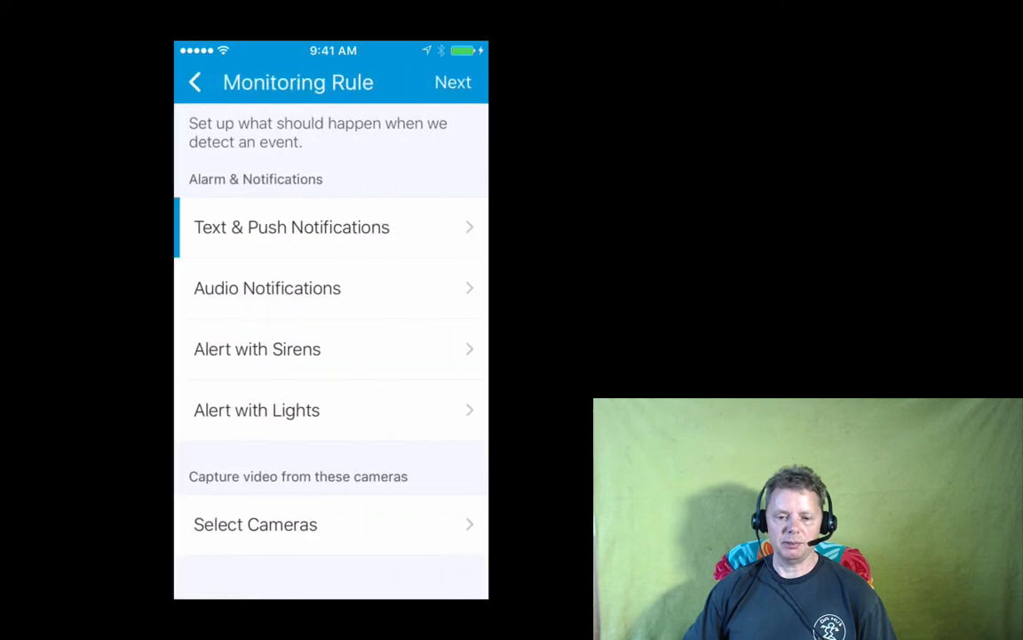
# Enter a custom 'Door bell' message for text and push notifications
pyautogui.click(291, 227)
pyautogui.write('D')
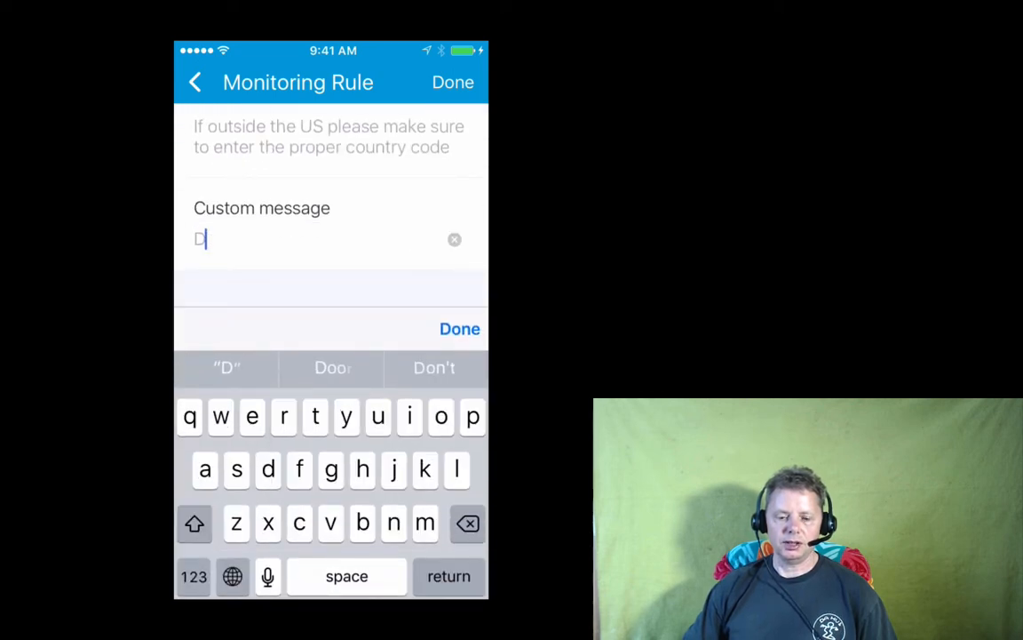
pyautogui.write('oor')
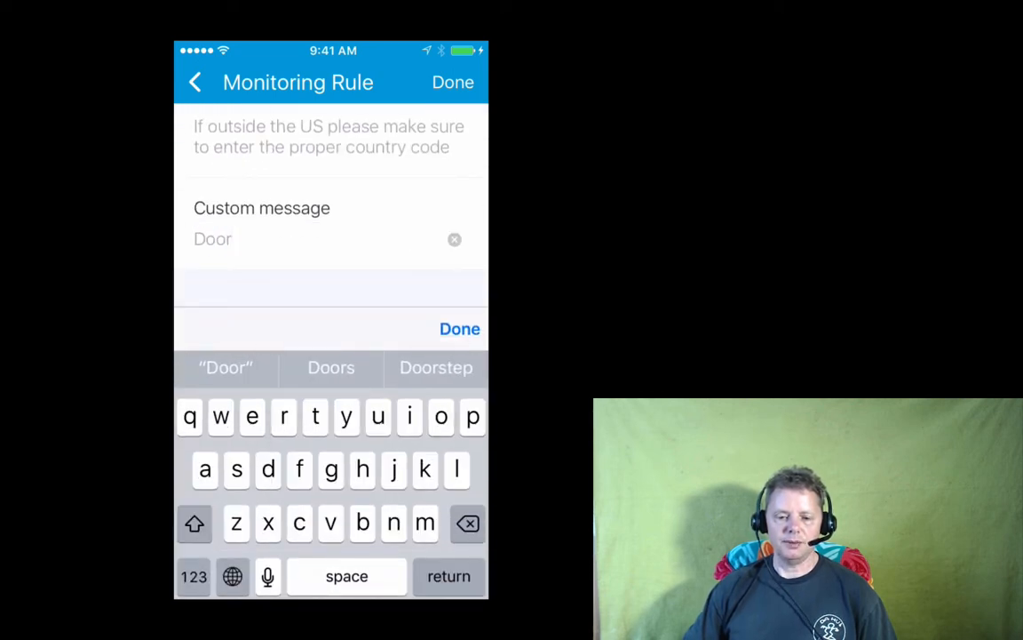
pyautogui.write('Bell')
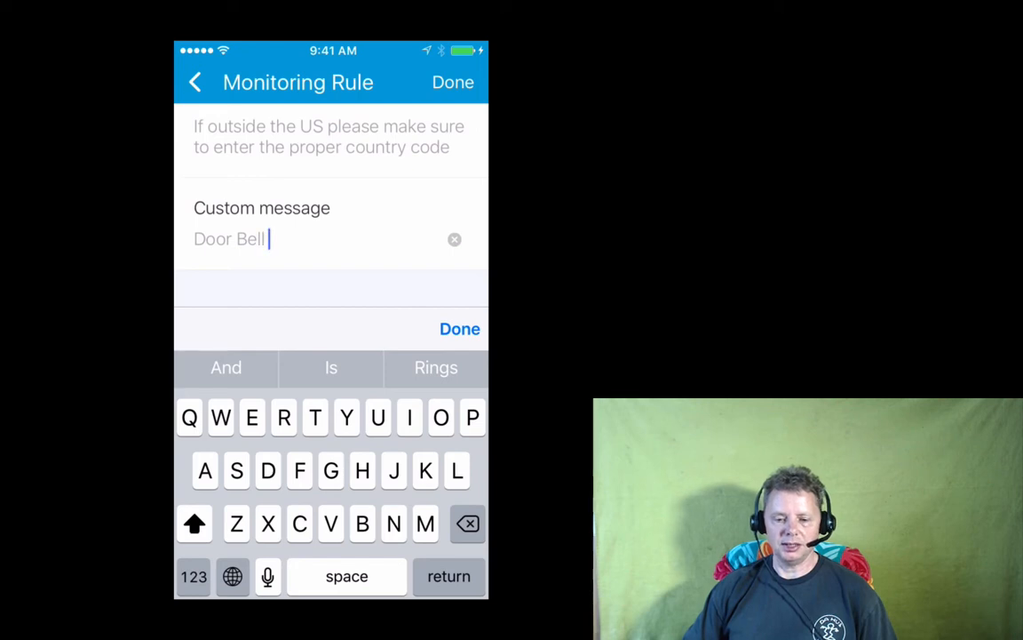
pyautogui.press('Backspace')
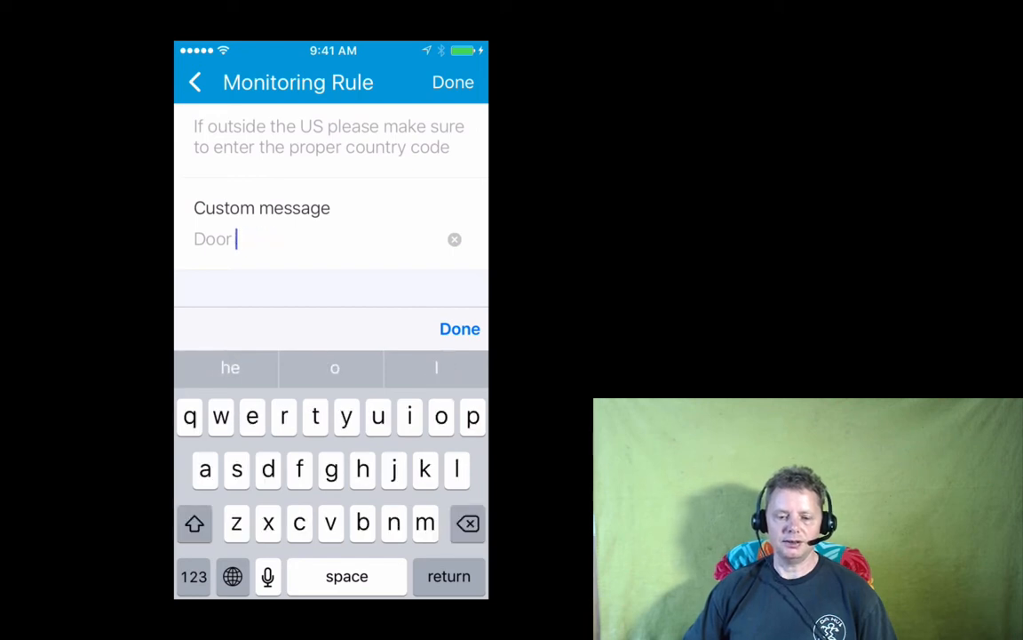
pyautogui.write('bel')
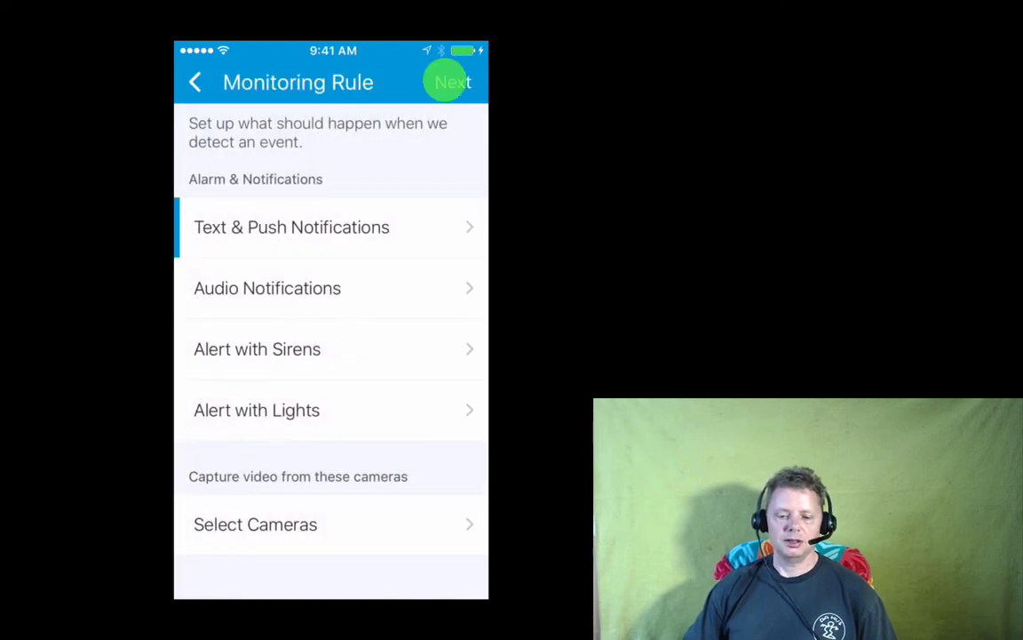
# Name the rule 'Door Bell Rang' and install it so it starts automating
pyautogui.click(451, 82)
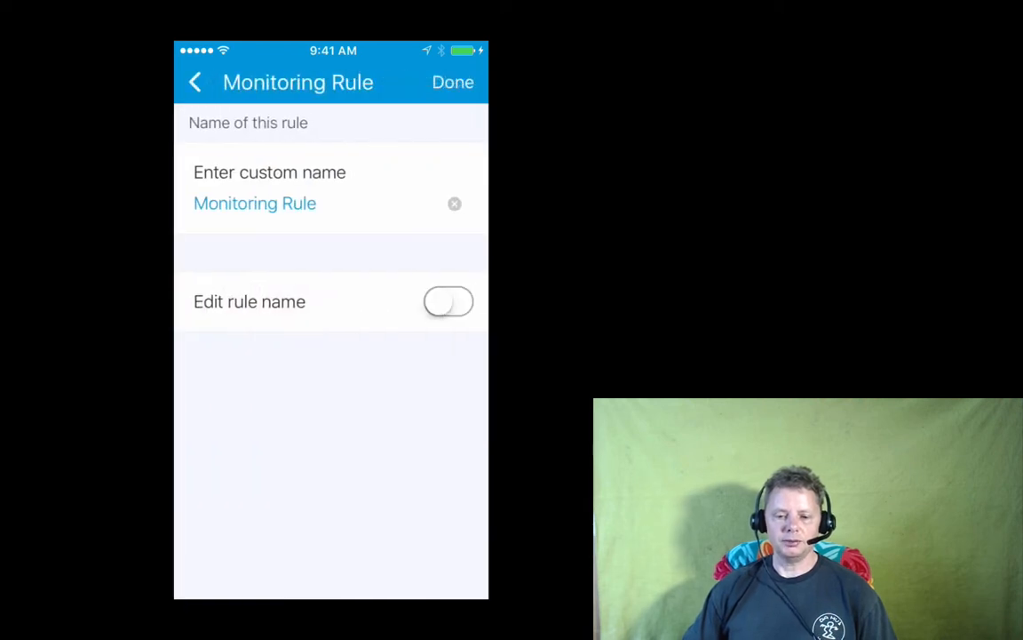
pyautogui.click(254, 203)
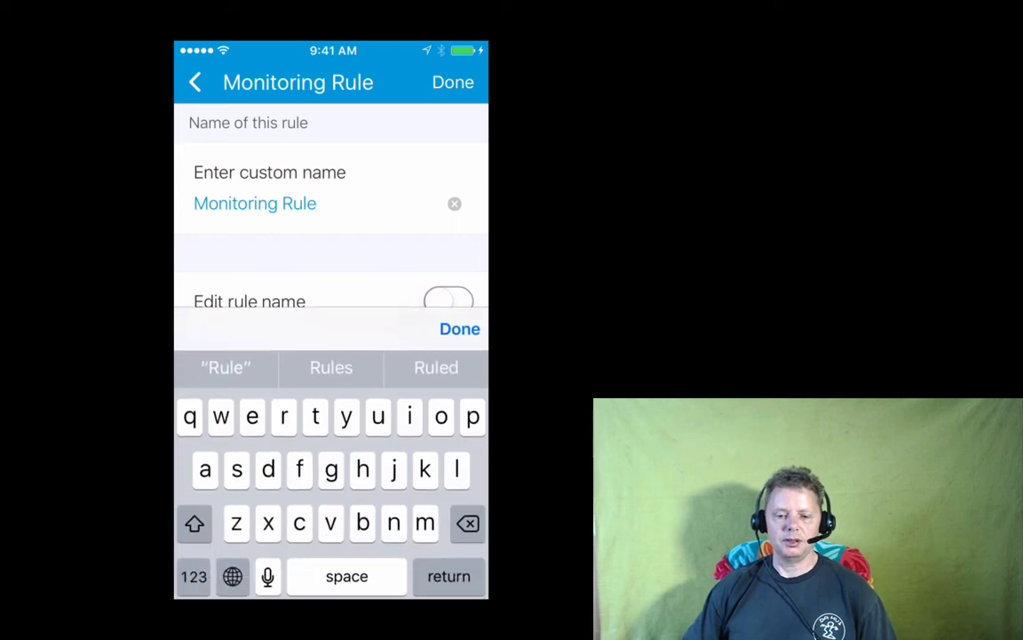
pyautogui.click(454, 203)
pyautogui.write('Door')
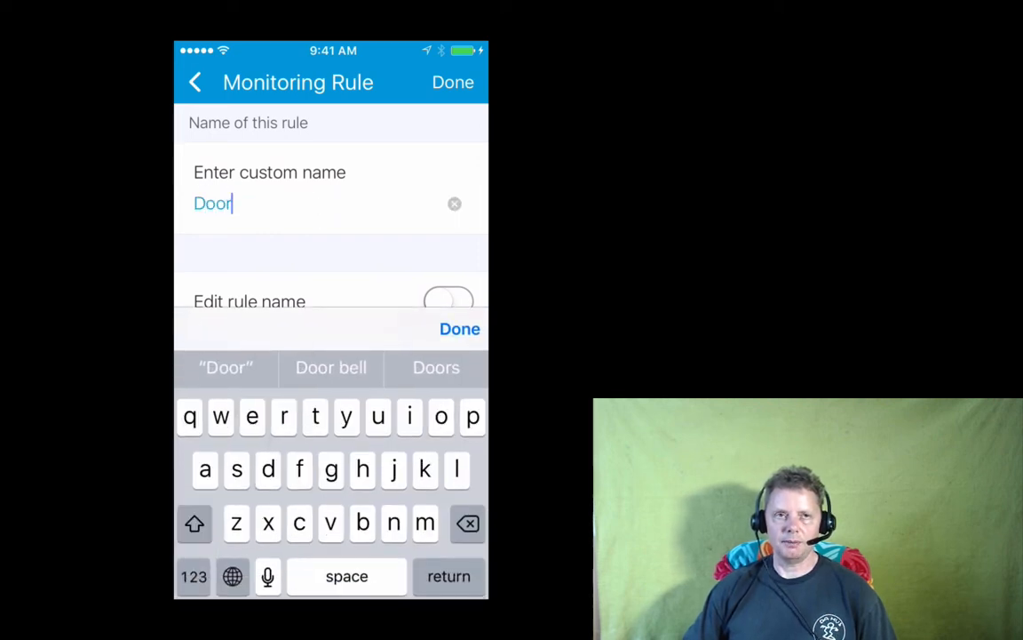
pyautogui.write('b')
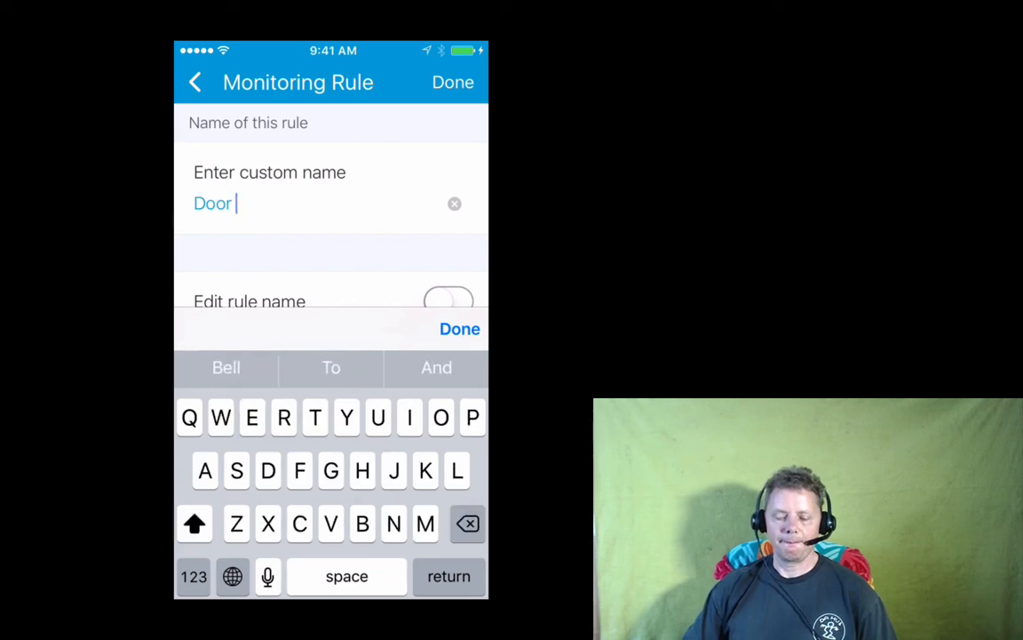
pyautogui.write('Bell')
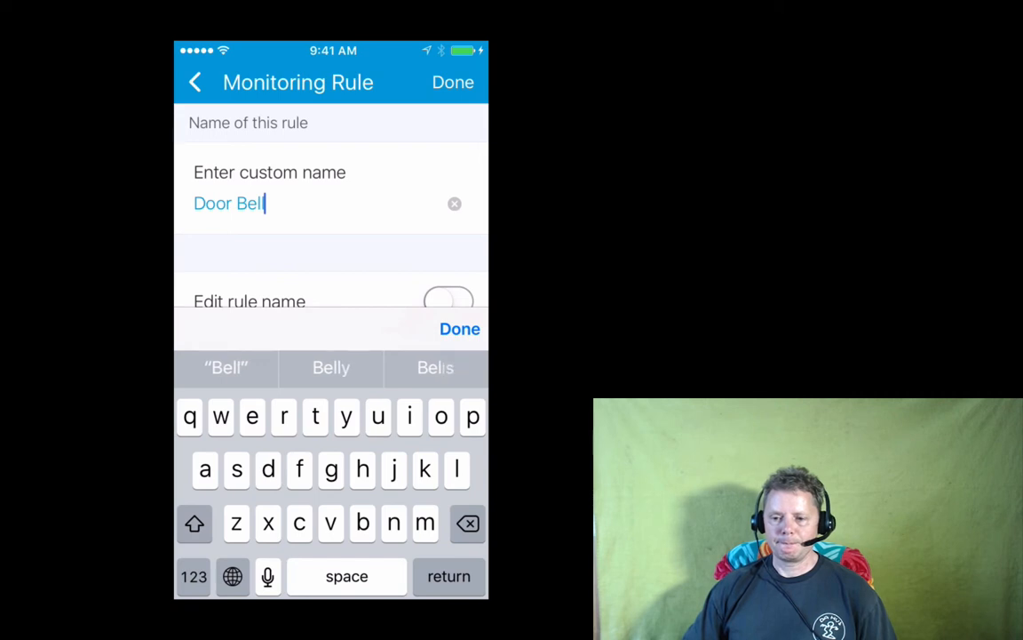
pyautogui.write('Ran')
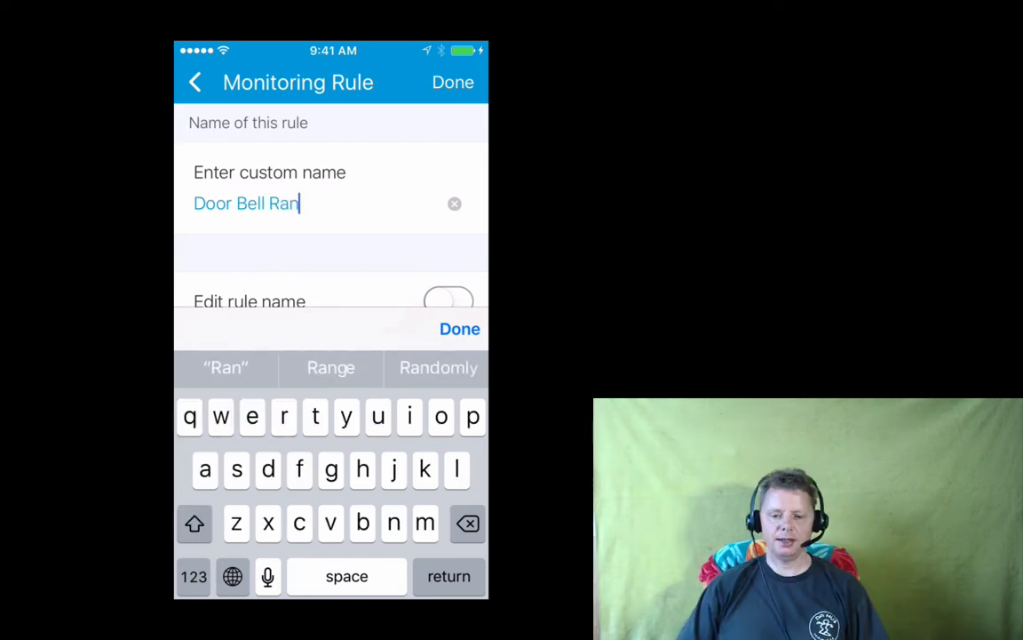
pyautogui.click(459, 329)
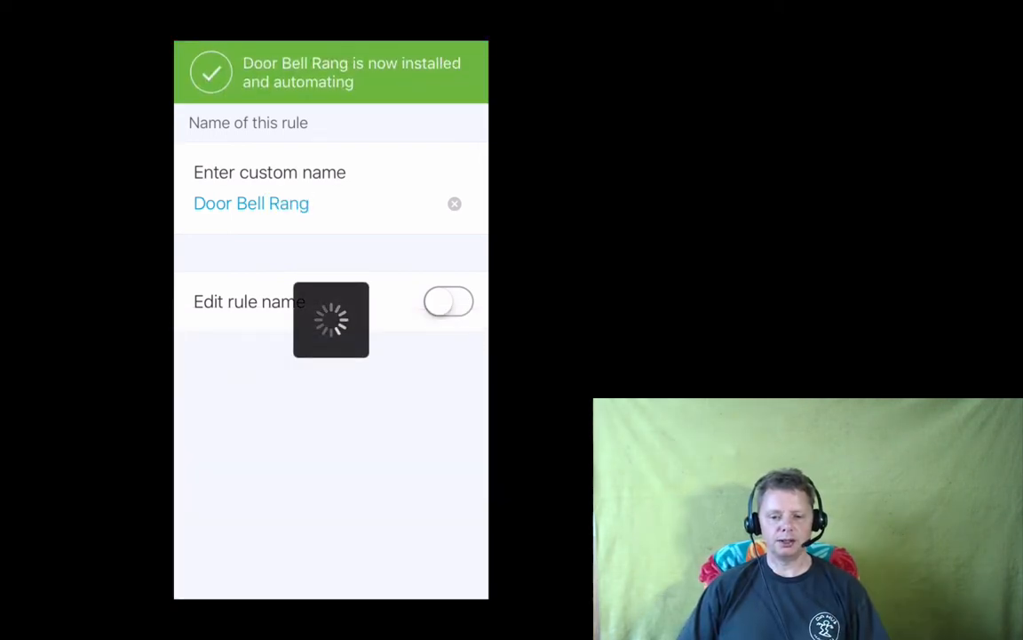